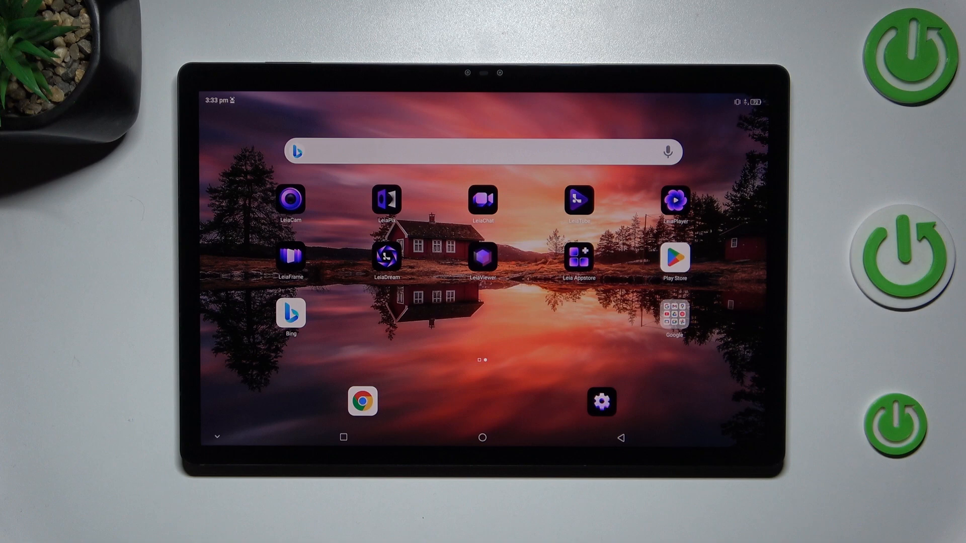
# Launch the Settings app from the home screen dock.
pyautogui.click(601, 401)
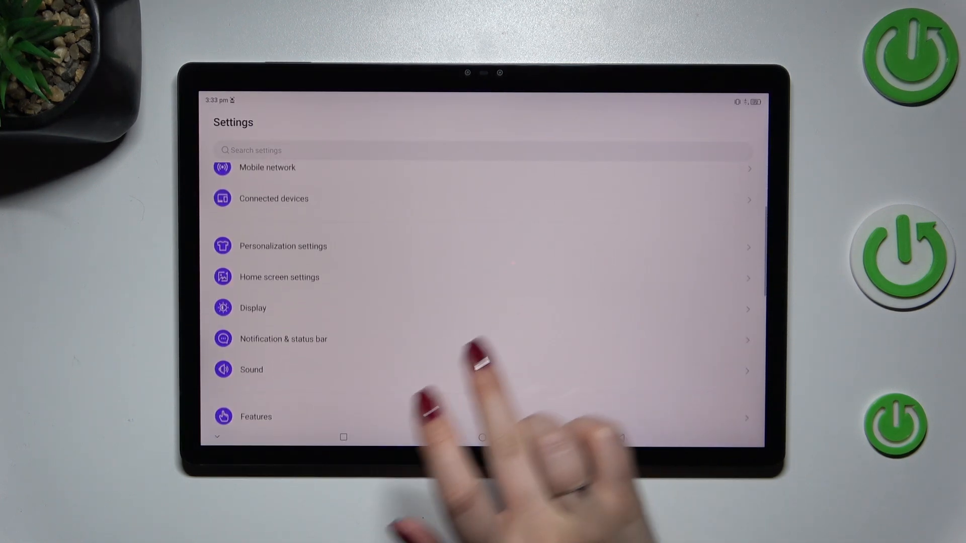
# Go into the Display page and scroll to reveal Screen timeout.
pyautogui.click(252, 308)
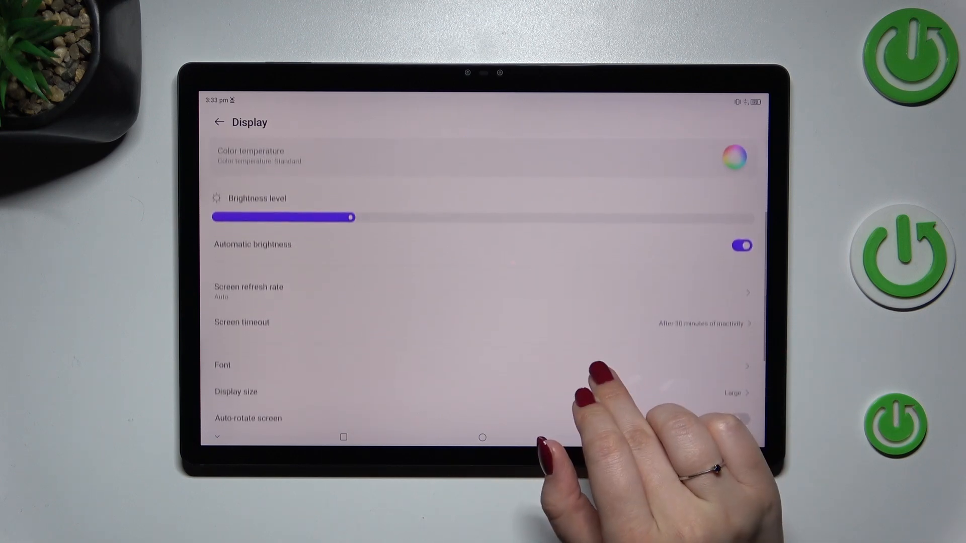
pyautogui.scroll(3)
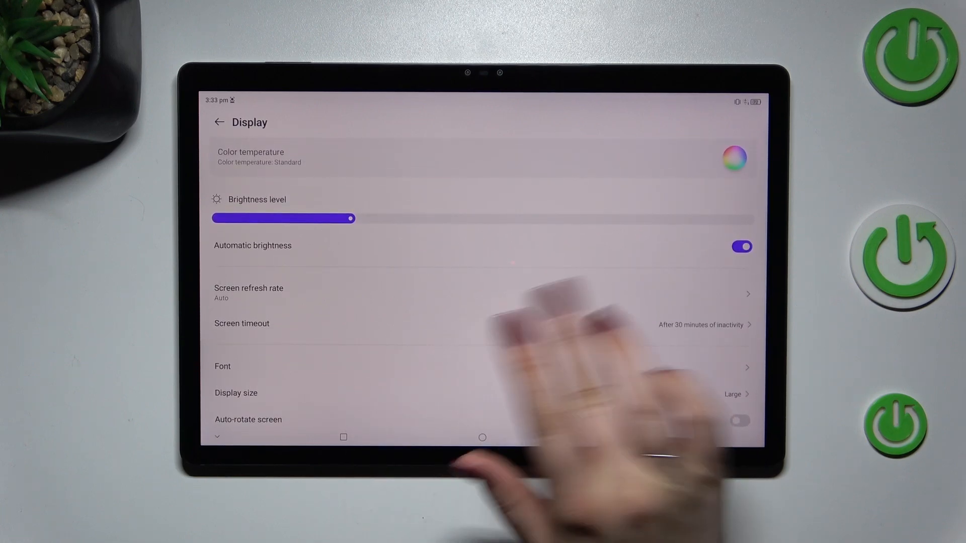
# Show the Screen timeout duration list, currently at 30 minutes.
pyautogui.click(242, 324)
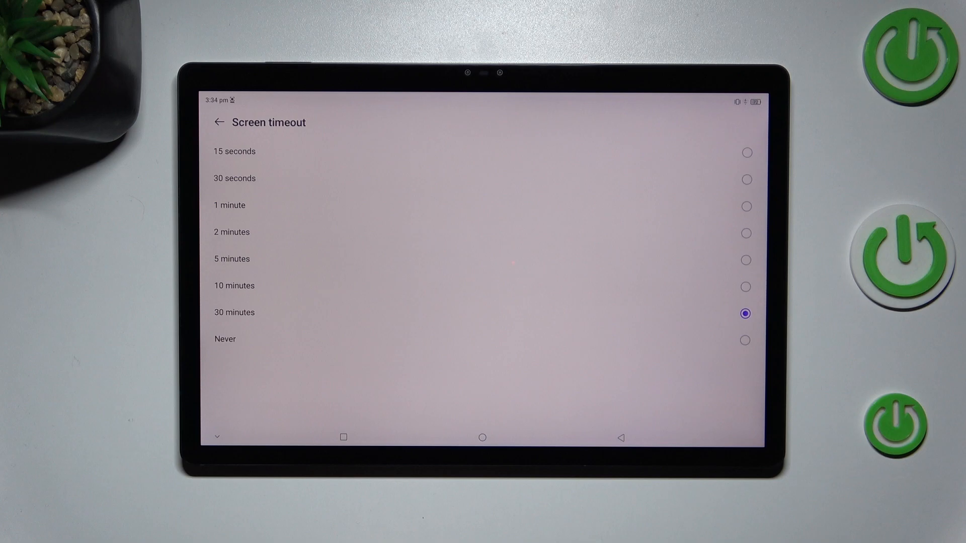
# Set Screen timeout to 5 minutes, then go back and return to the home screen.
pyautogui.click(745, 259)
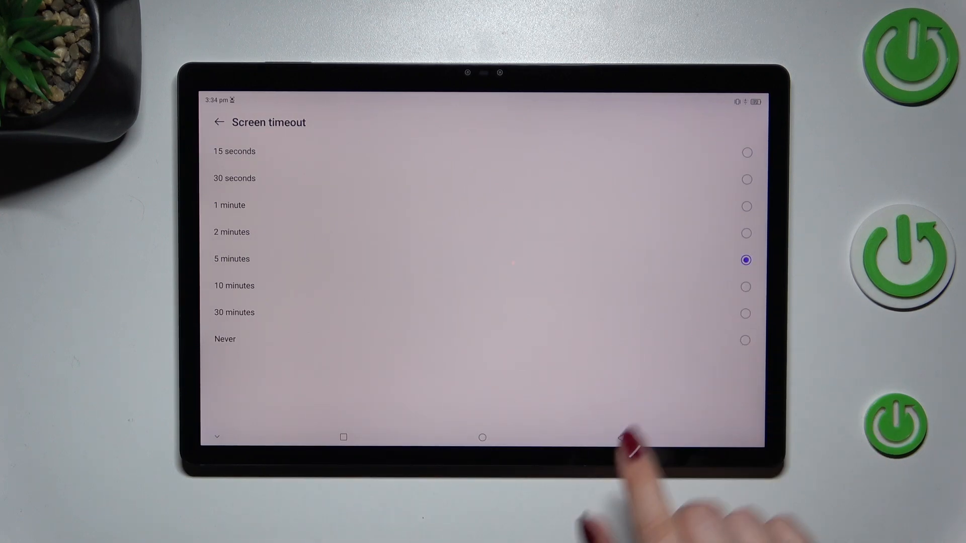
pyautogui.click(220, 121)
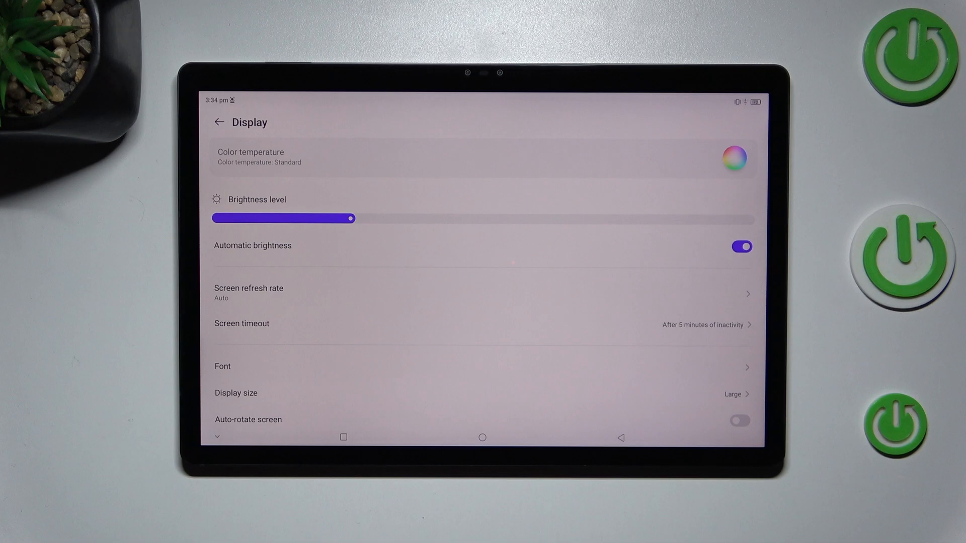
pyautogui.click(483, 437)
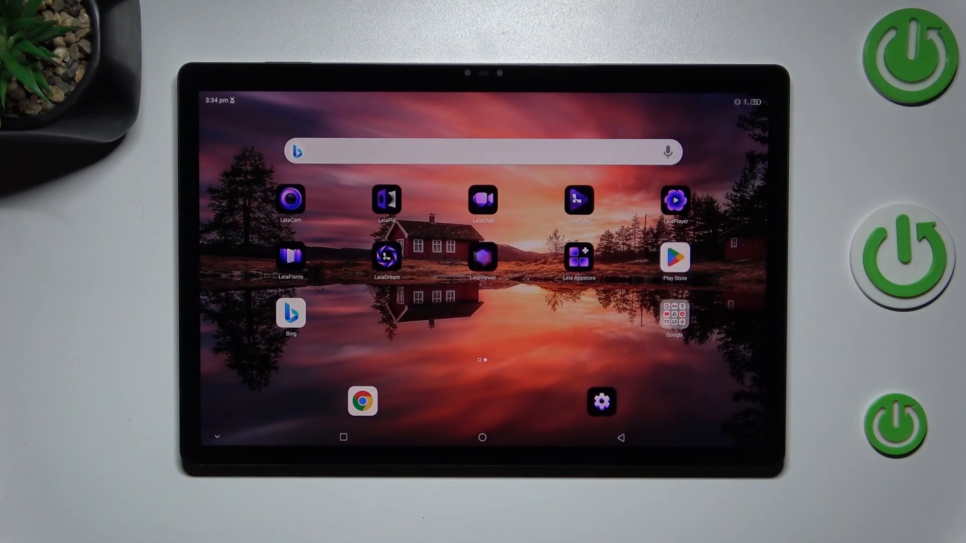